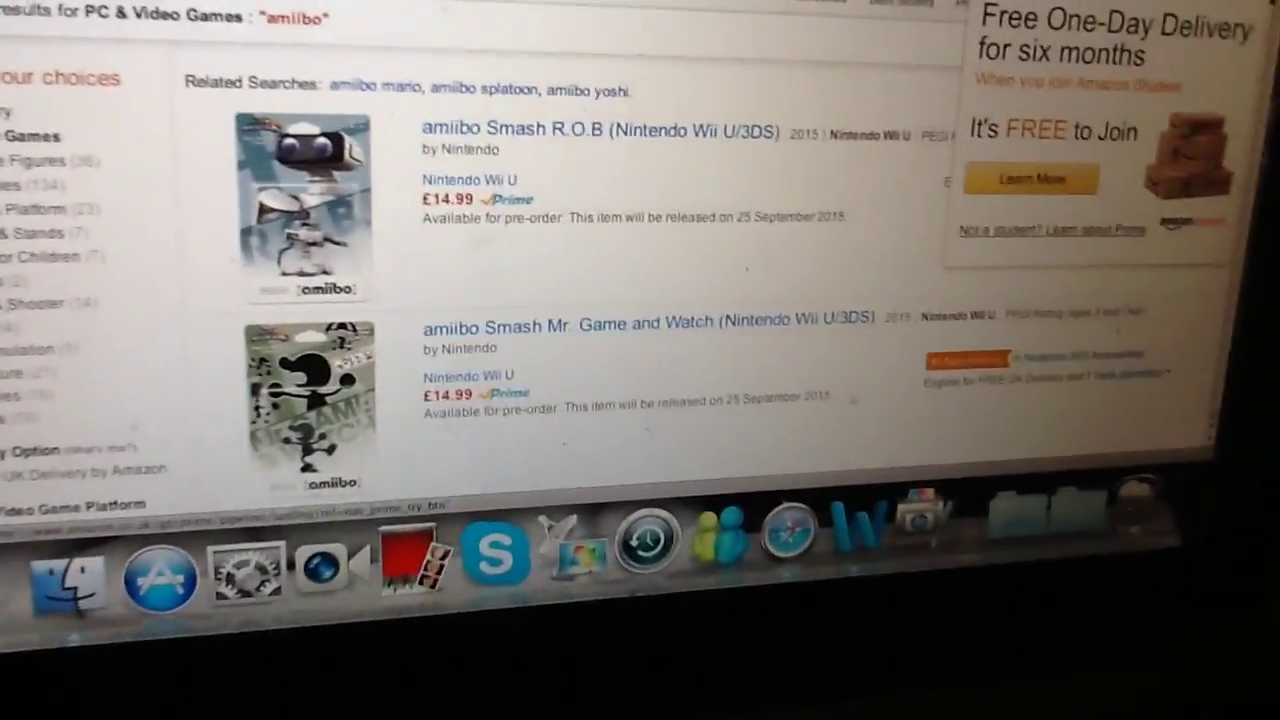
Step: Go to page 2 of the amiibo results, showing items 13–24 of 350
scroll(down, 3)
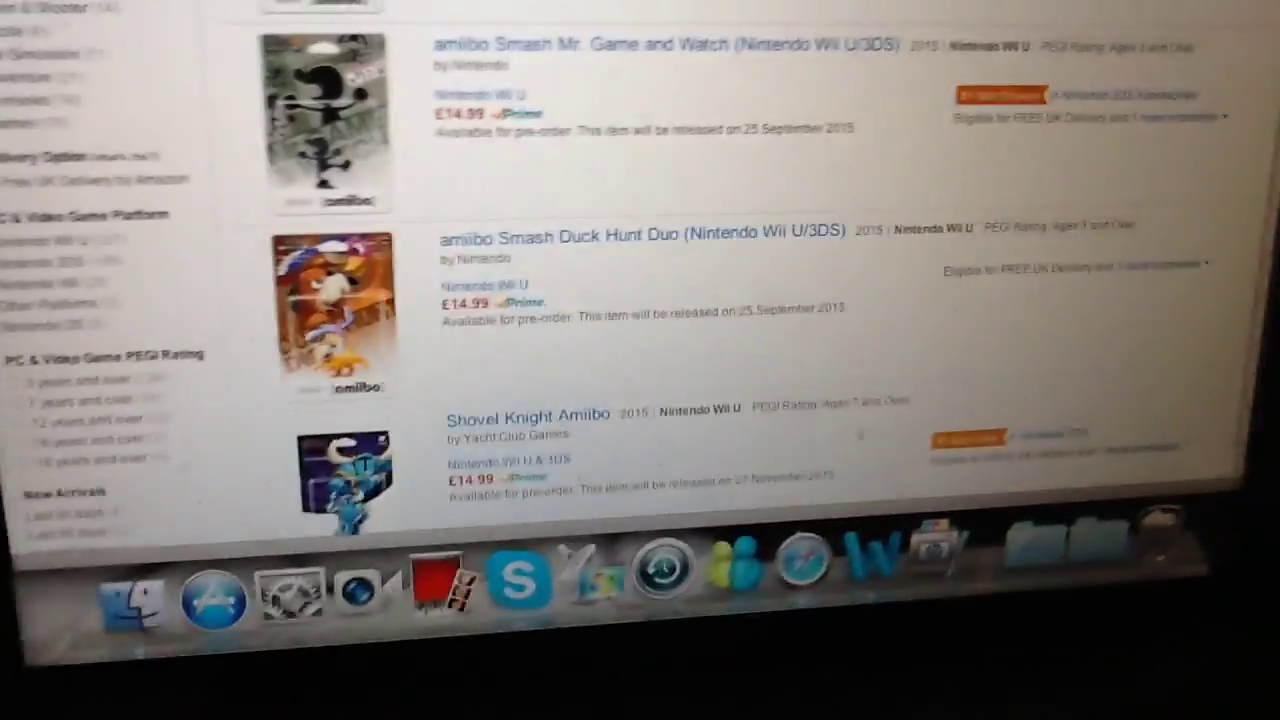
scroll(down, 3)
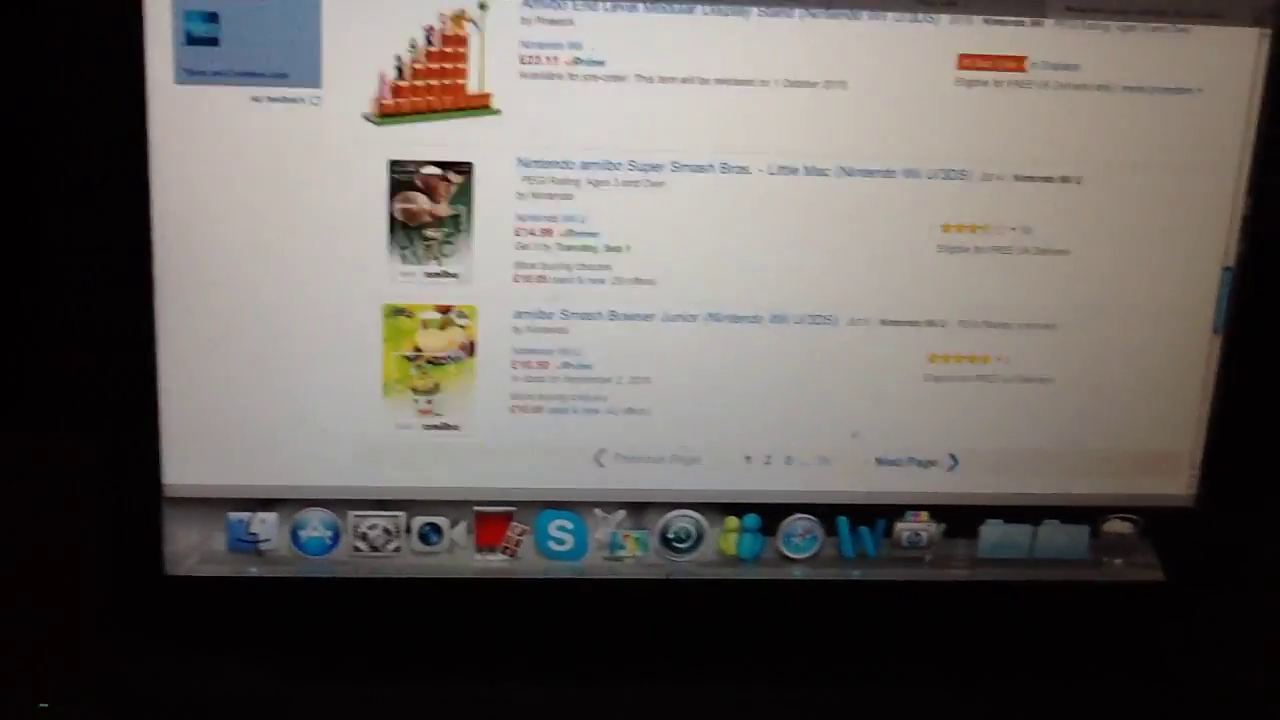
scroll(down, 3)
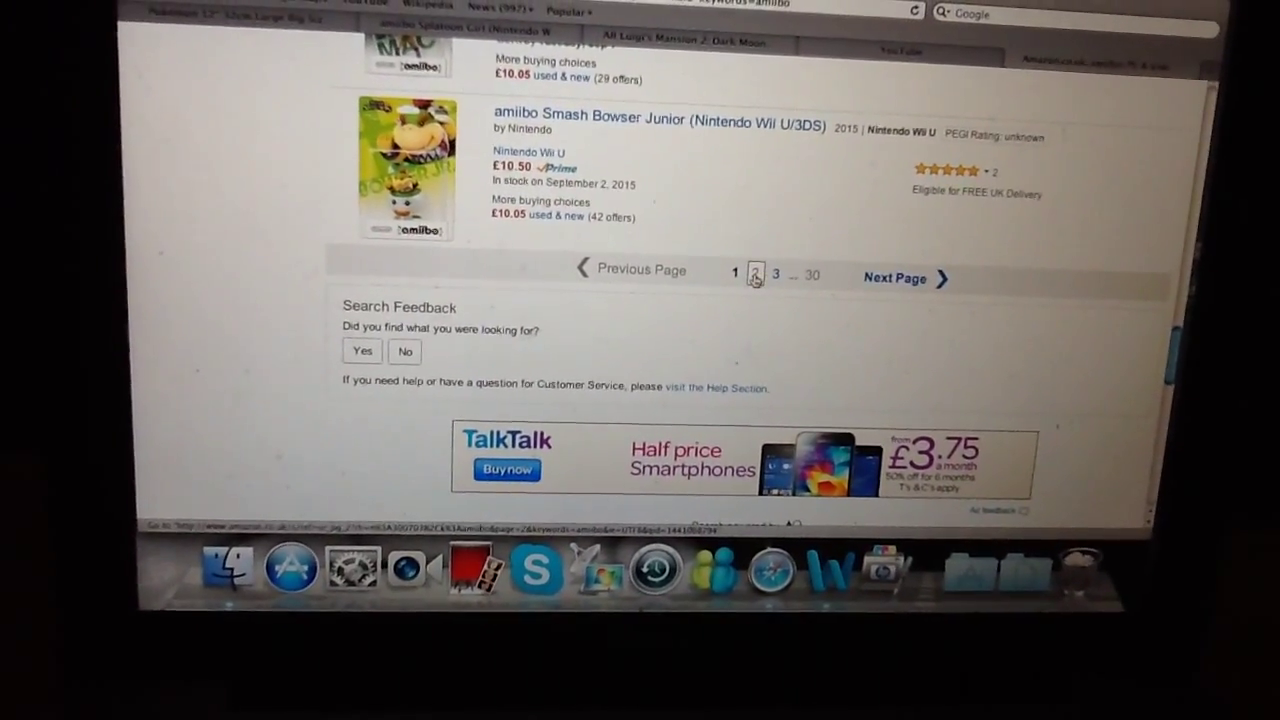
click(777, 273)
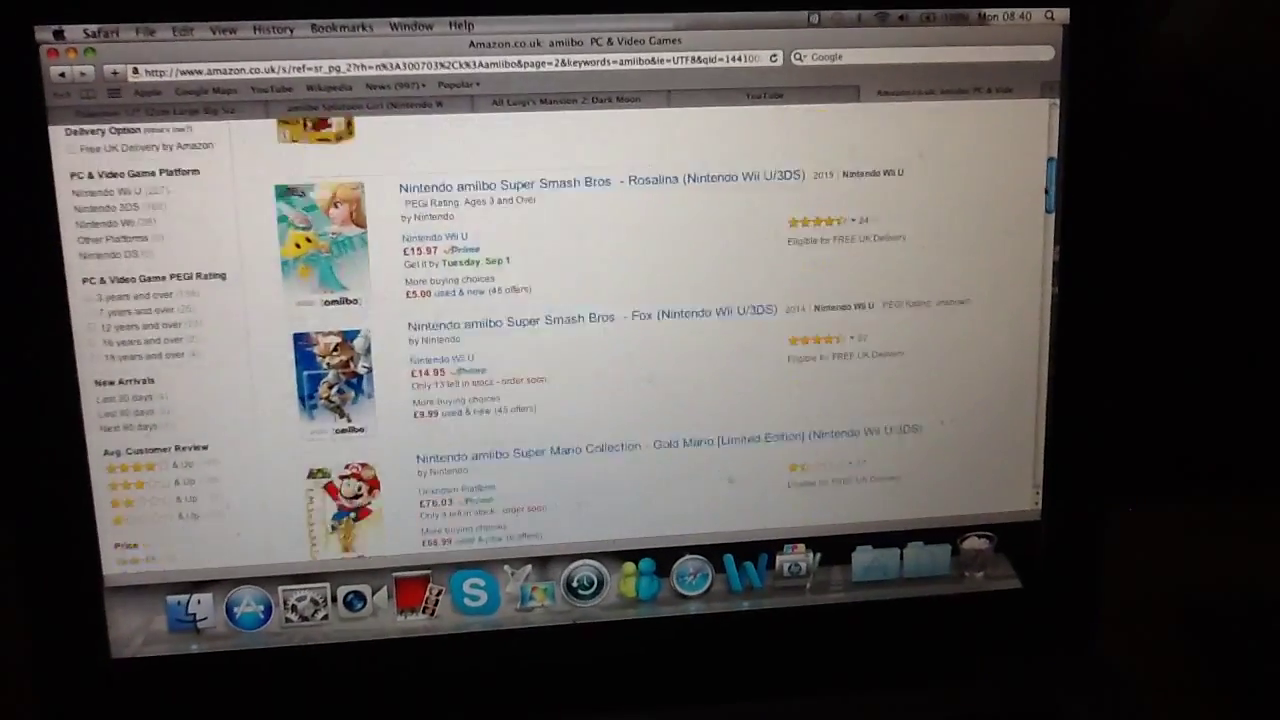
scroll(down, 3)
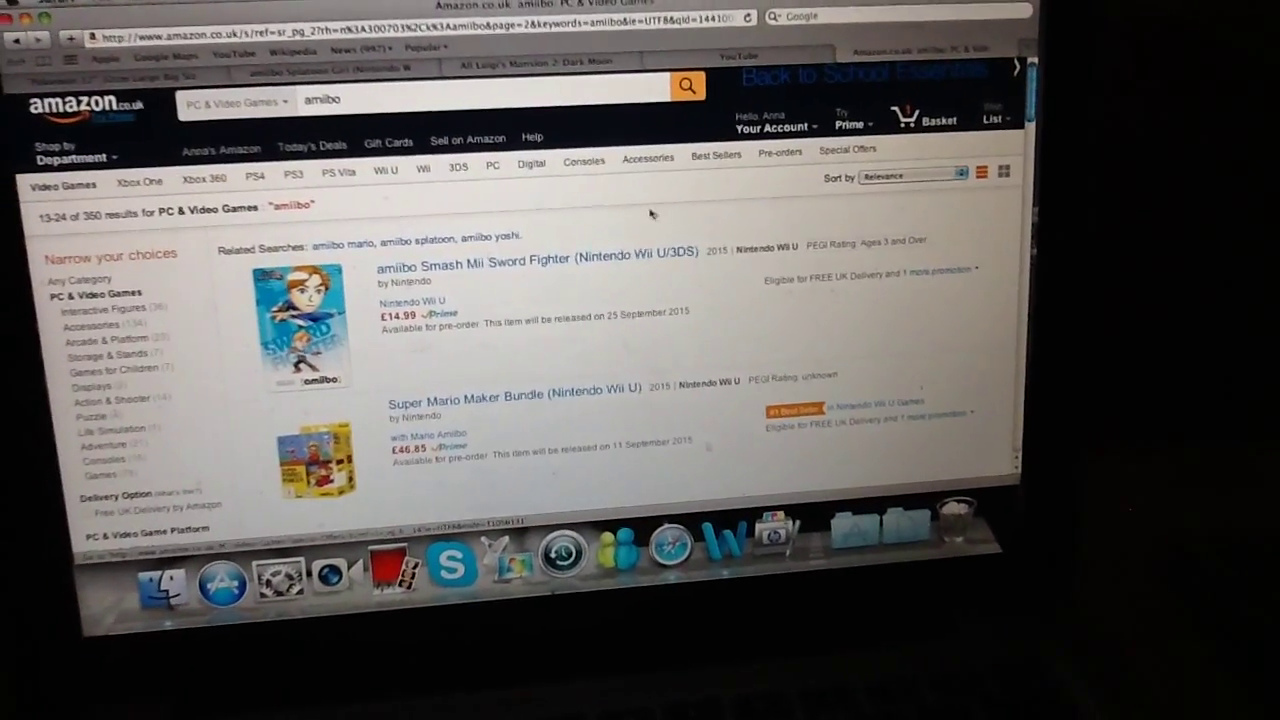
Step: Scroll to a later results page listing Mii Brawler, Pac-Man, Mii Gunner and Ganondorf
scroll(down, 3)
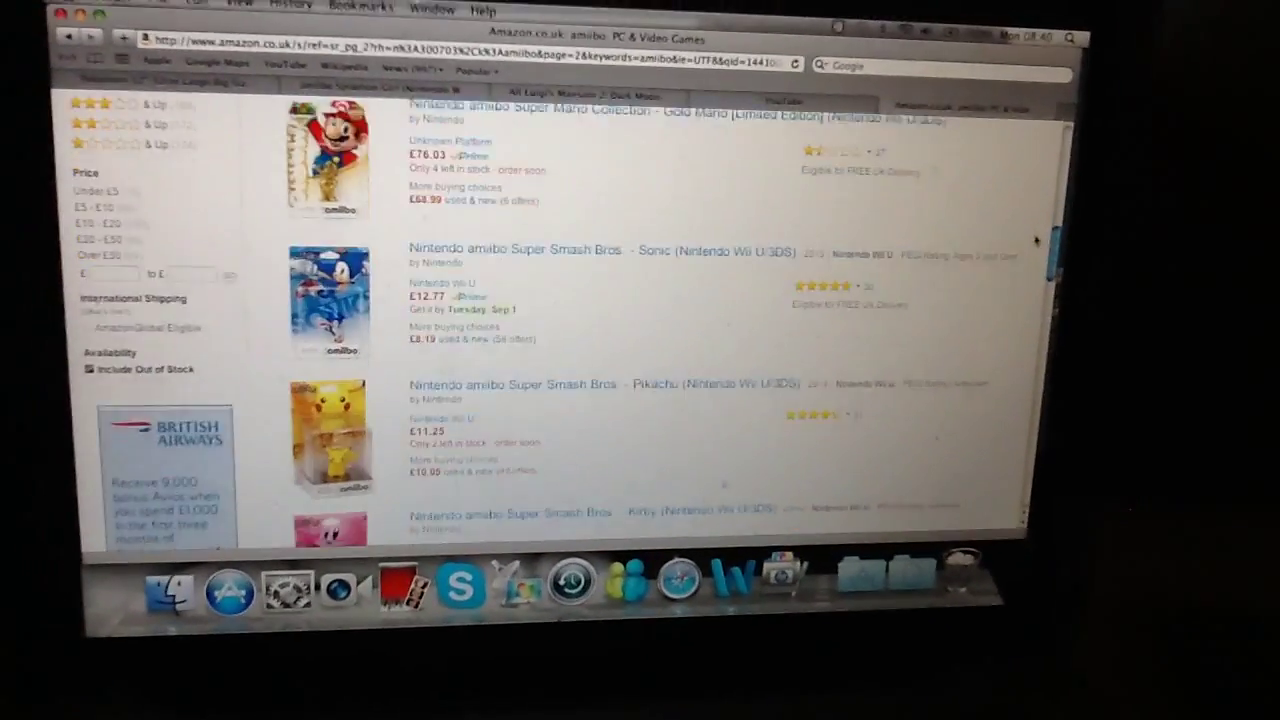
scroll(down, 3)
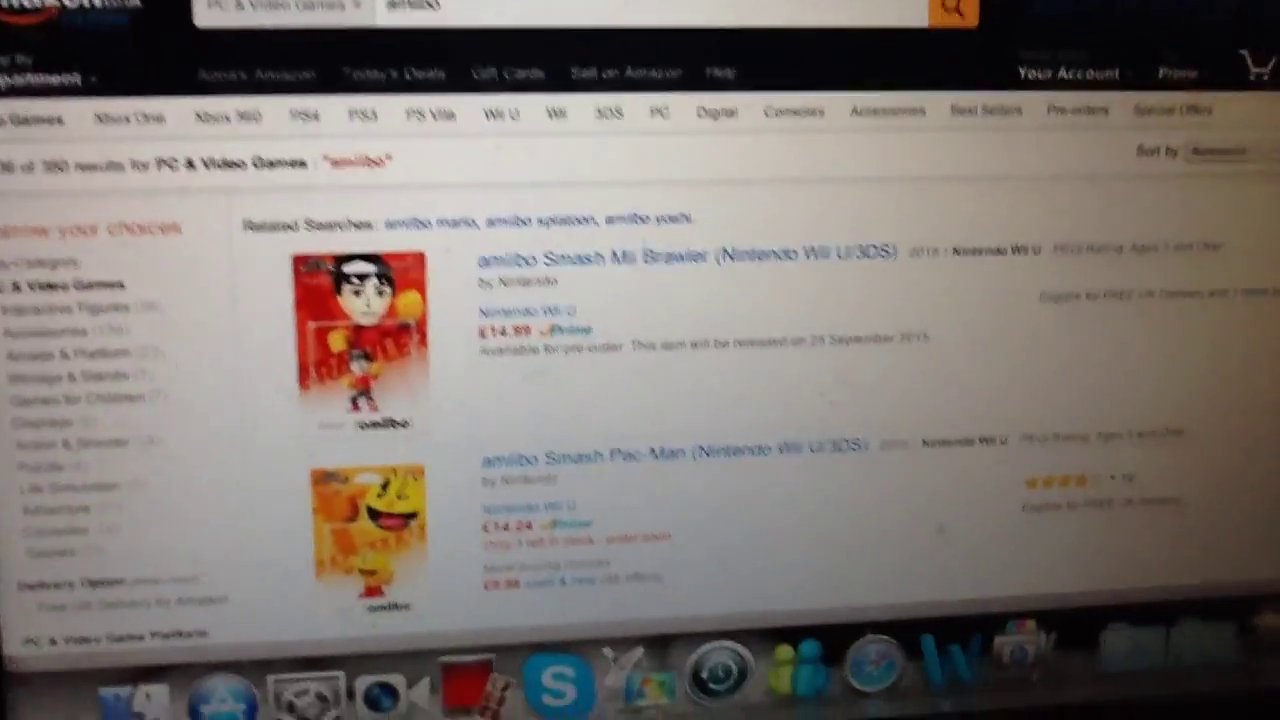
scroll(down, 3)
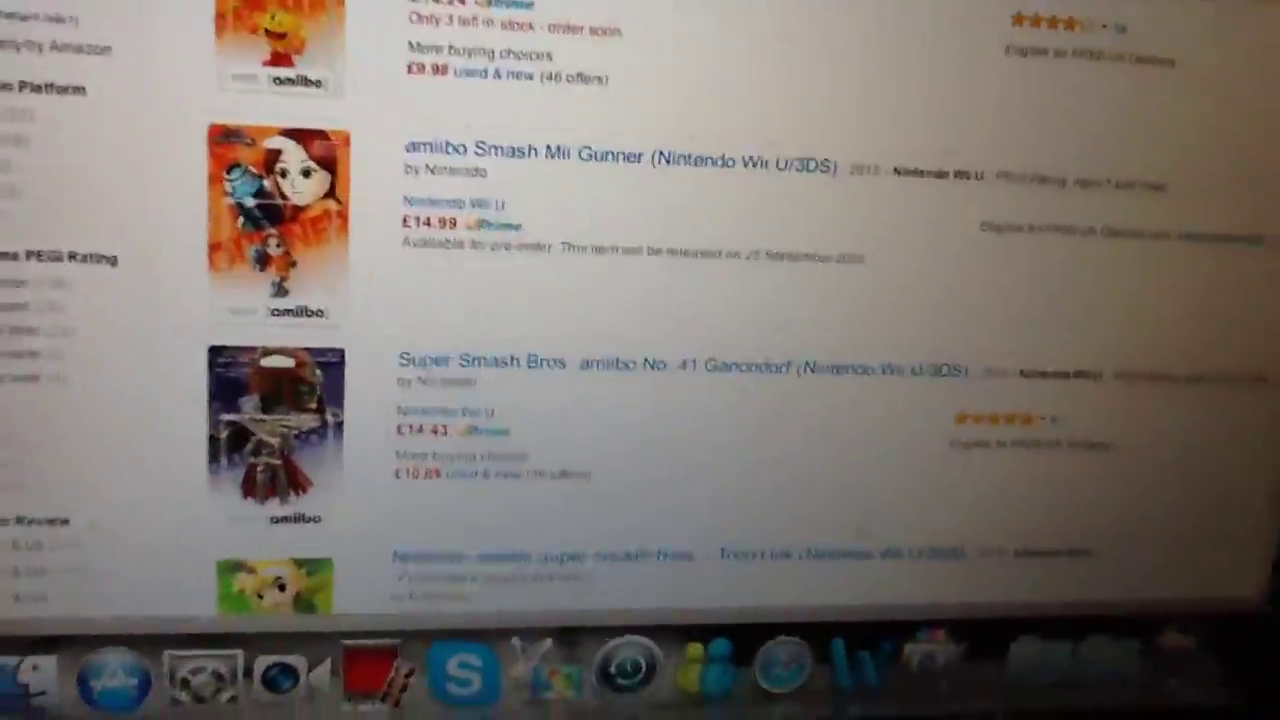